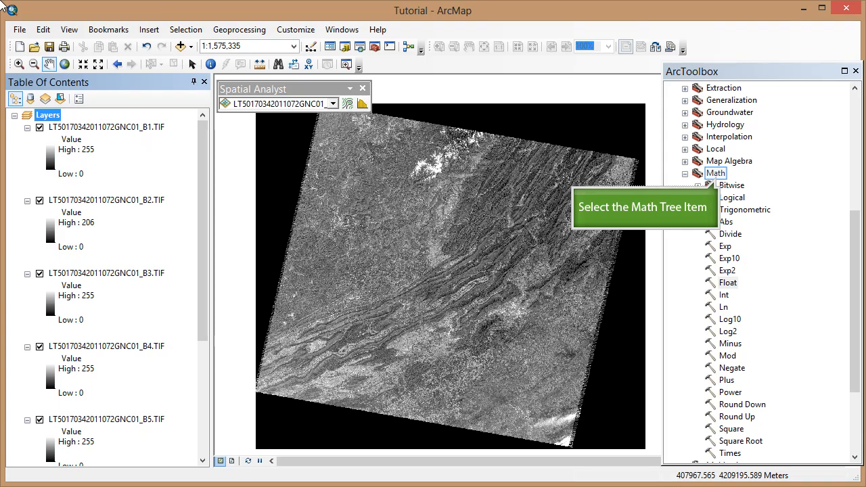
{"action": "mouse_move", "coordinate": [464, 33]}
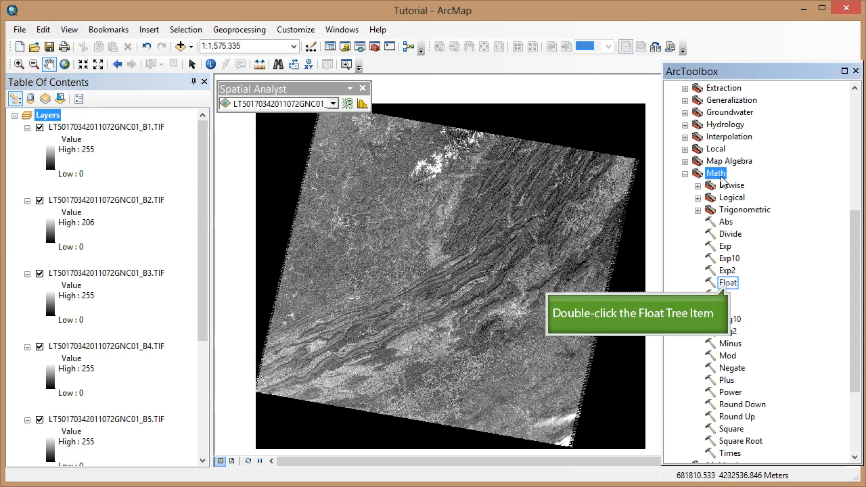
Step: Launch the Float tool from the Spatial Analyst Math toolset
{"action": "double_click", "coordinate": [728, 283]}
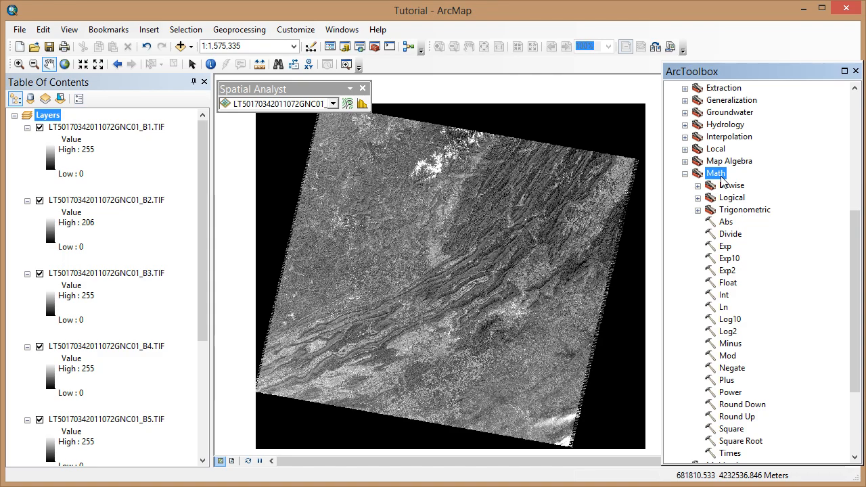
Step: Convert the B4 TIF to a floating-point raster named Float_B4
{"action": "double_click", "coordinate": [728, 283]}
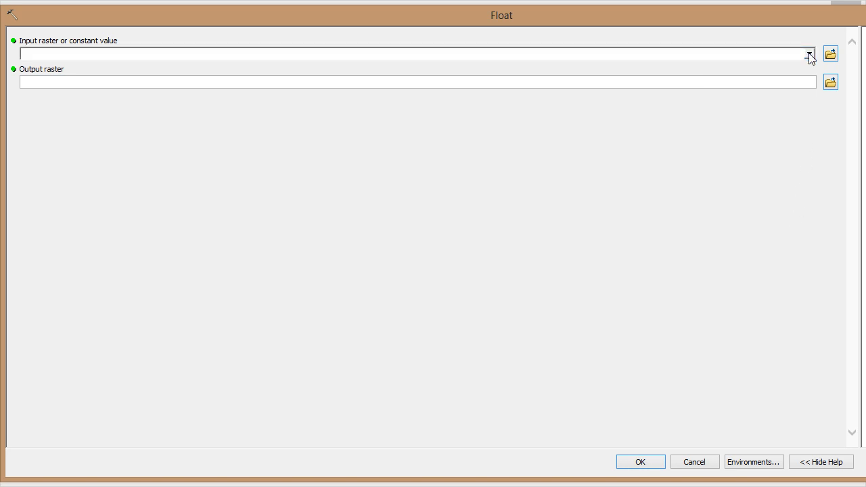
{"action": "left_click", "coordinate": [809, 54]}
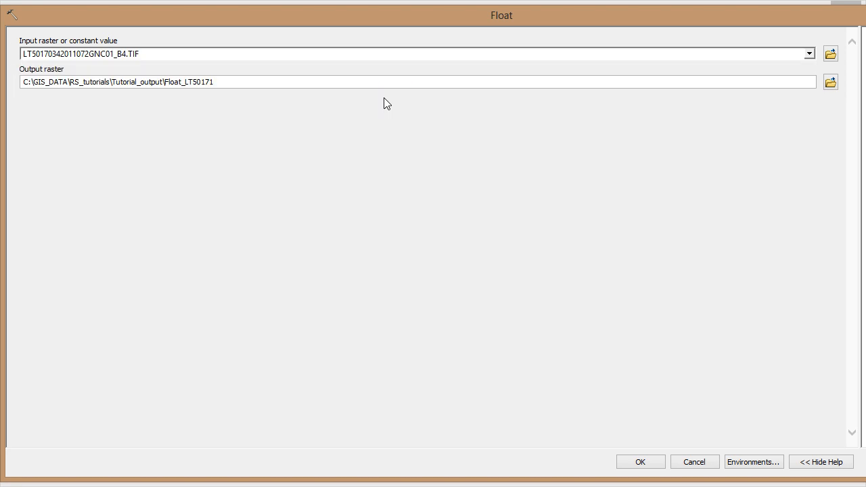
{"action": "mouse_move", "coordinate": [191, 90]}
{"action": "type", "text": "B4"}
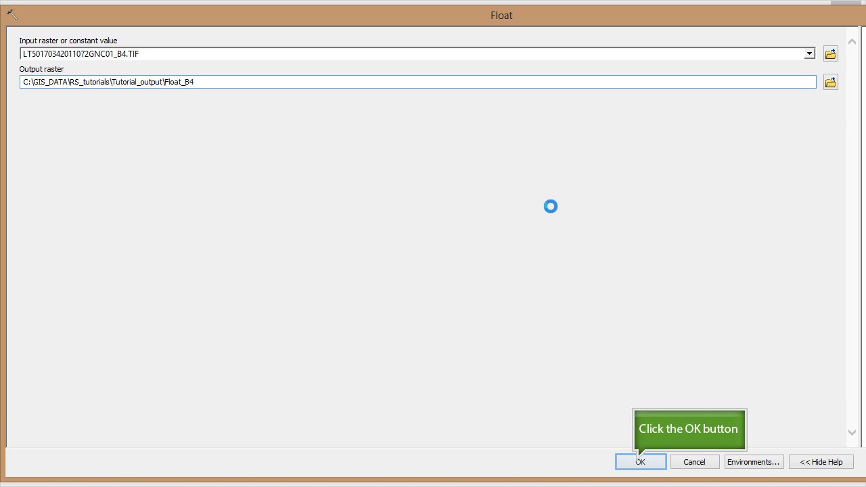
{"action": "left_click", "coordinate": [640, 461]}
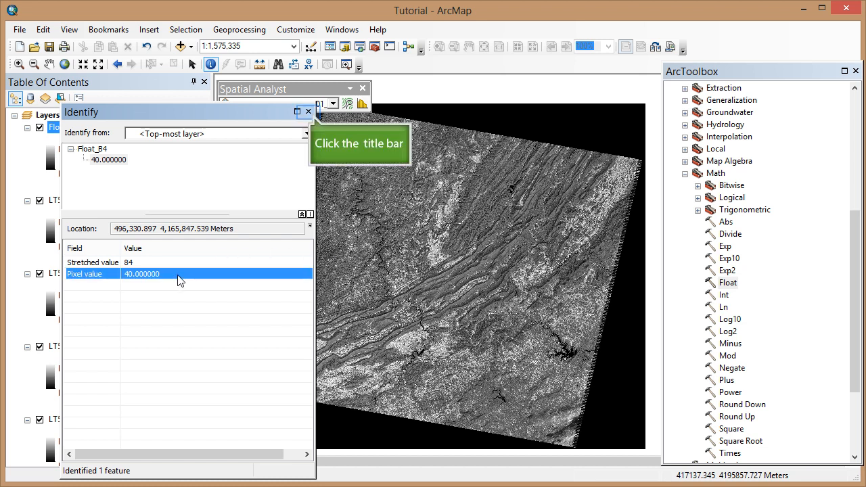
{"action": "mouse_move", "coordinate": [300, 202]}
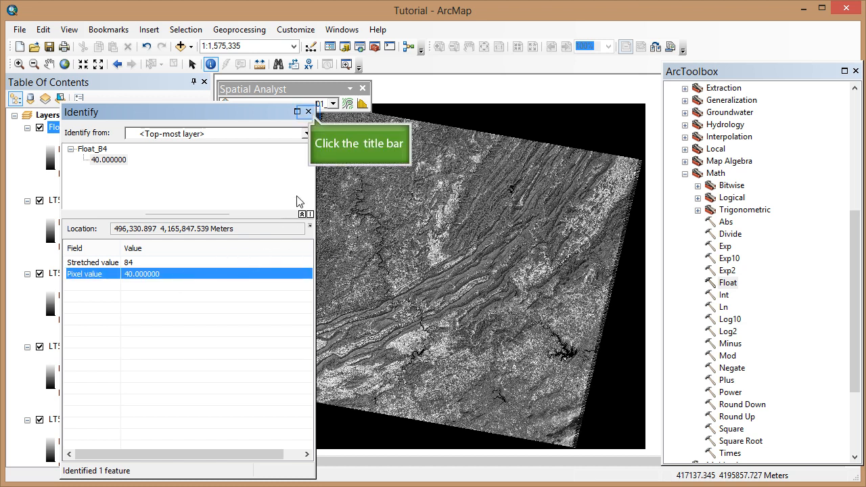
Step: Check the Identify results showing Float_B4 pixel value 40.000000
{"action": "left_click", "coordinate": [306, 111]}
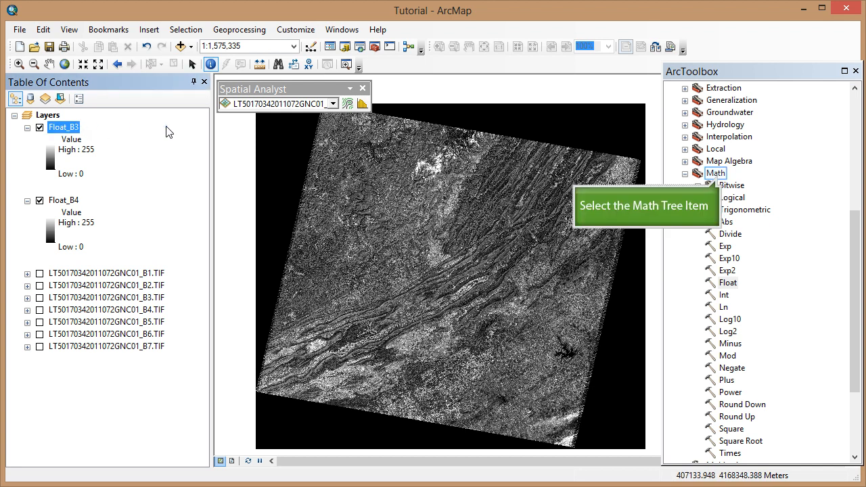
{"action": "mouse_move", "coordinate": [714, 169]}
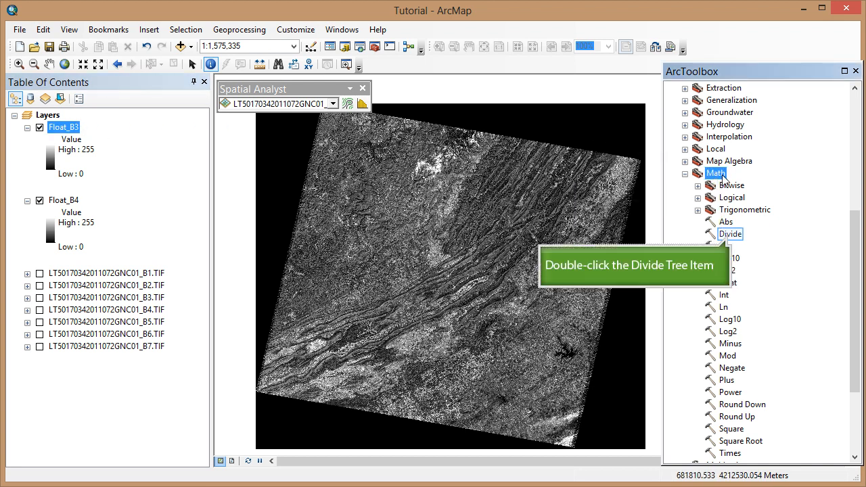
Step: Launch the Divide tool from the Math toolset
{"action": "double_click", "coordinate": [730, 233]}
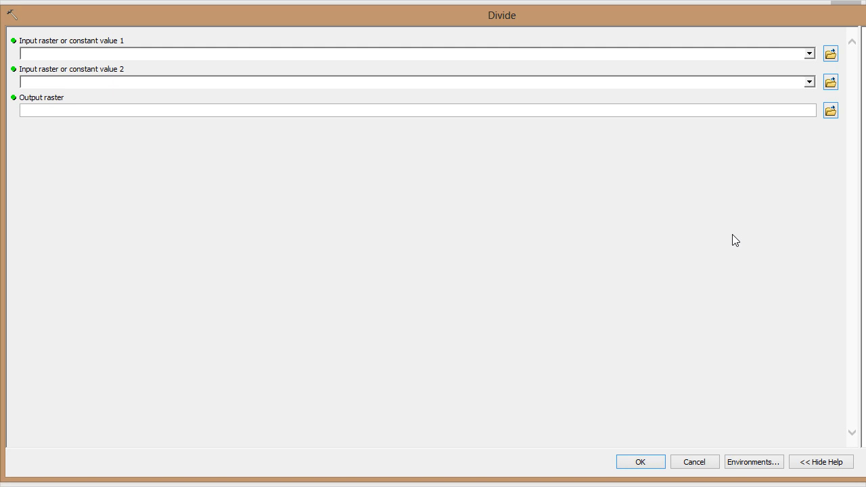
Step: Divide Float_B4 by Float_B3 into a new raster named Divide_4_3
{"action": "left_click", "coordinate": [809, 54]}
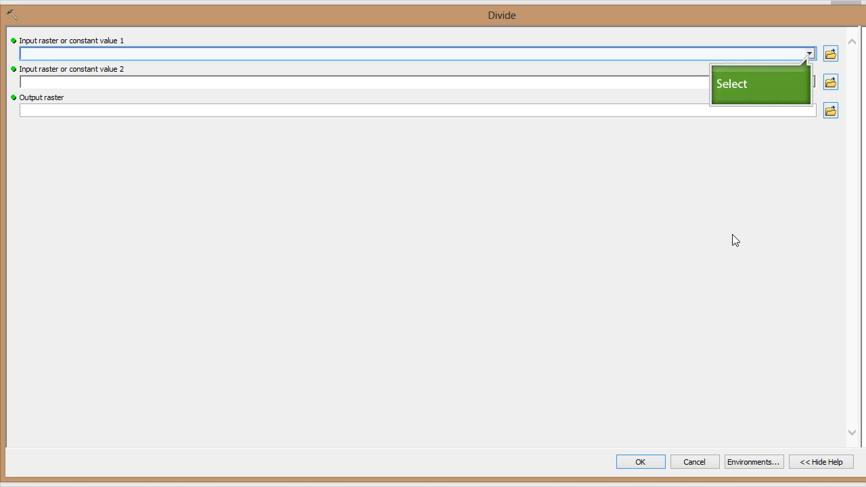
{"action": "mouse_move", "coordinate": [809, 151]}
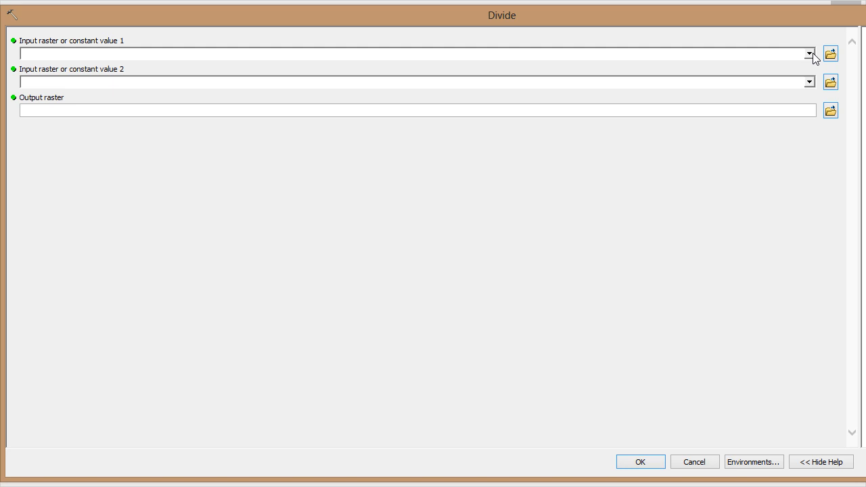
{"action": "left_click", "coordinate": [808, 54]}
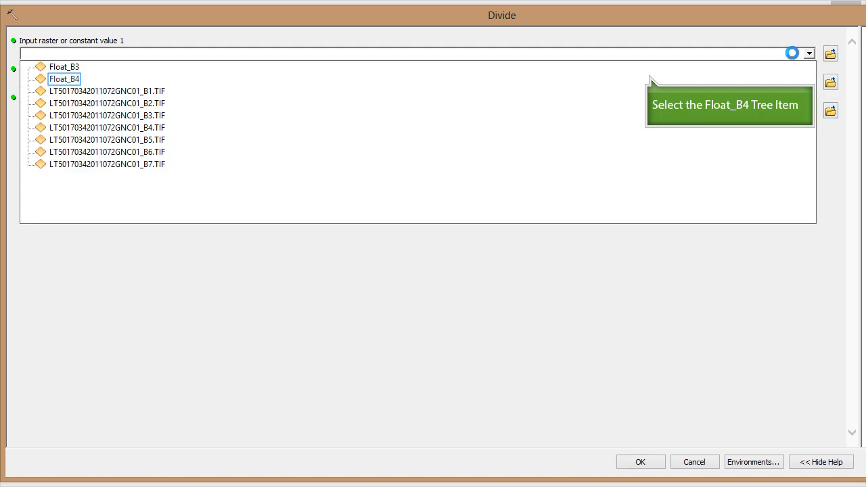
{"action": "left_click", "coordinate": [65, 79]}
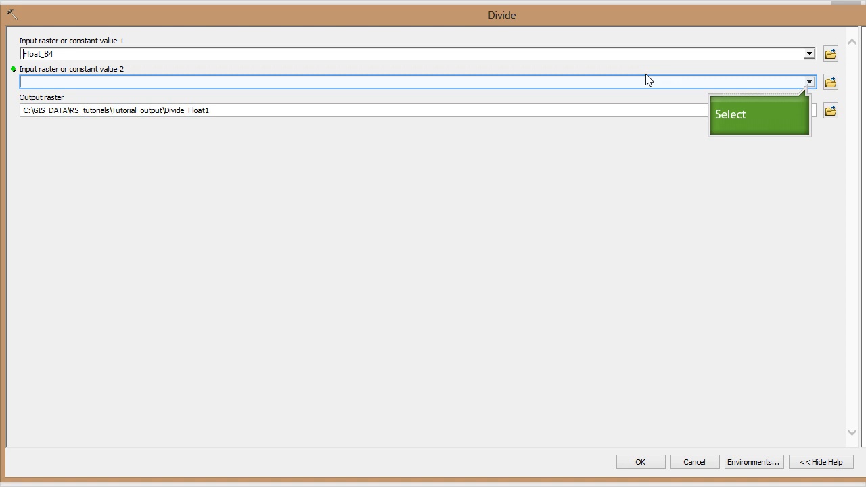
{"action": "mouse_move", "coordinate": [809, 82]}
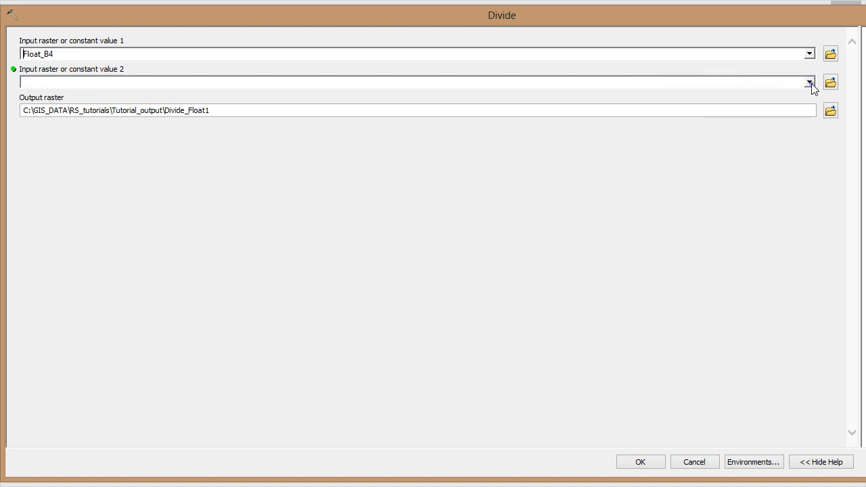
{"action": "left_click", "coordinate": [809, 83]}
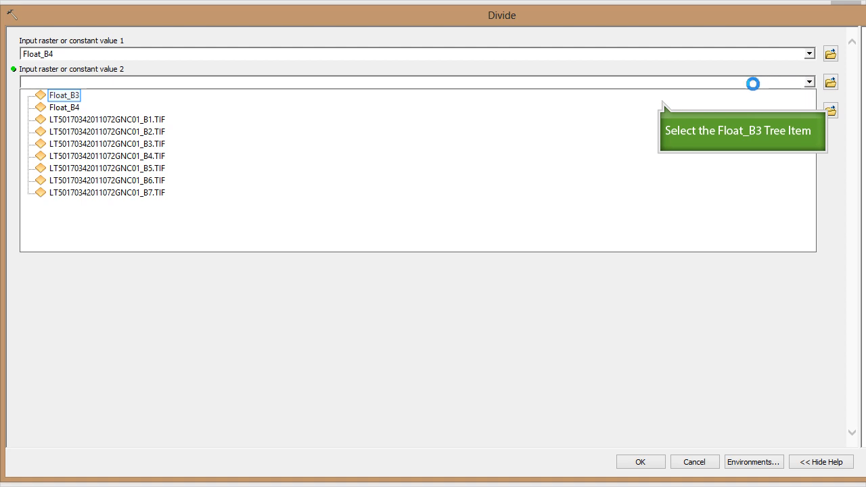
{"action": "left_click", "coordinate": [65, 94]}
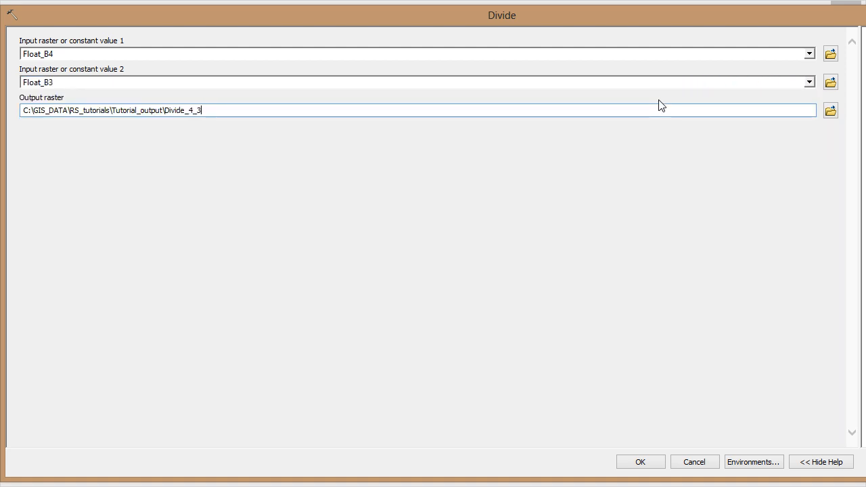
{"action": "mouse_move", "coordinate": [246, 110]}
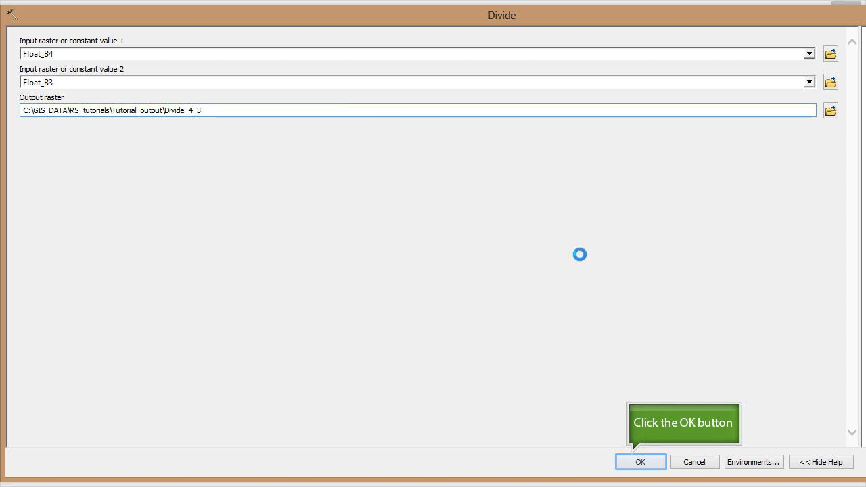
{"action": "left_click", "coordinate": [639, 461]}
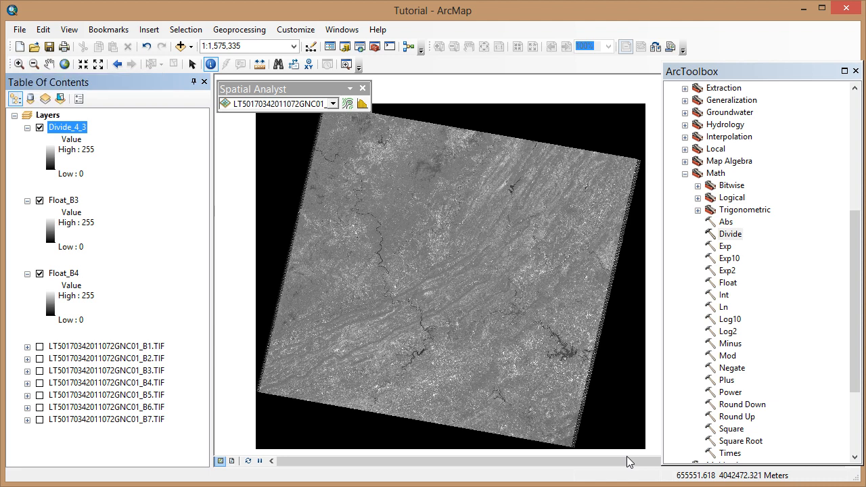
{"action": "mouse_move", "coordinate": [396, 443]}
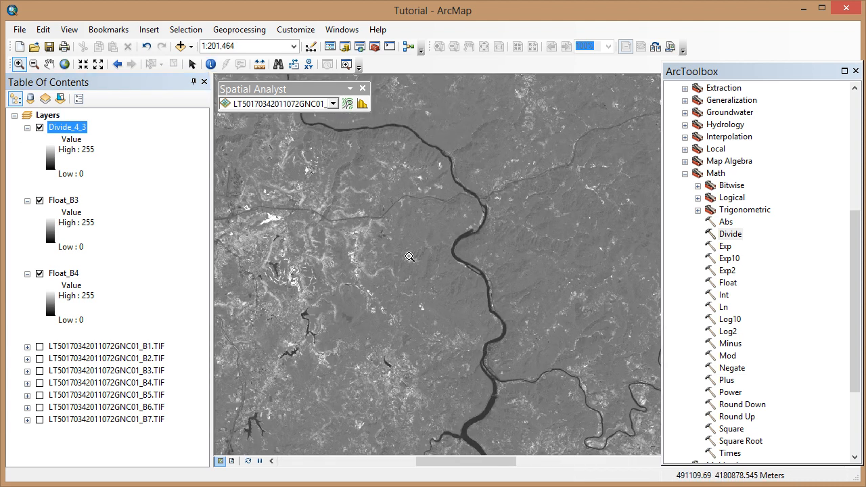
{"action": "mouse_move", "coordinate": [254, 207]}
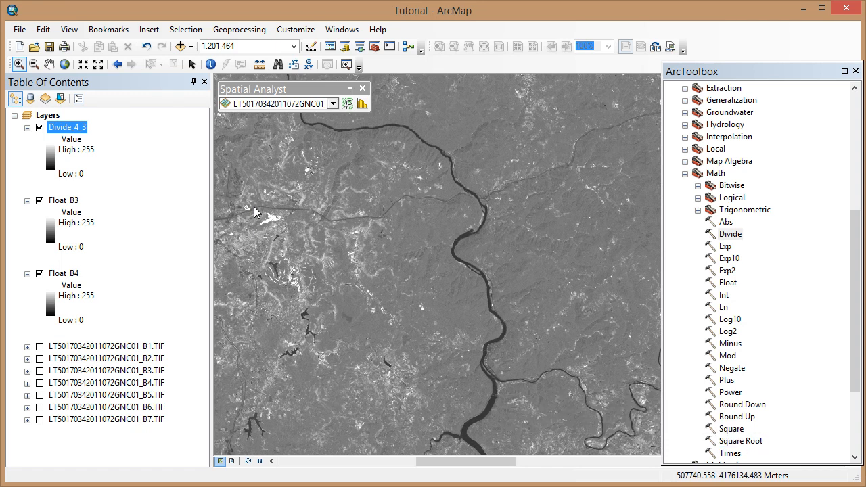
{"action": "mouse_move", "coordinate": [611, 271]}
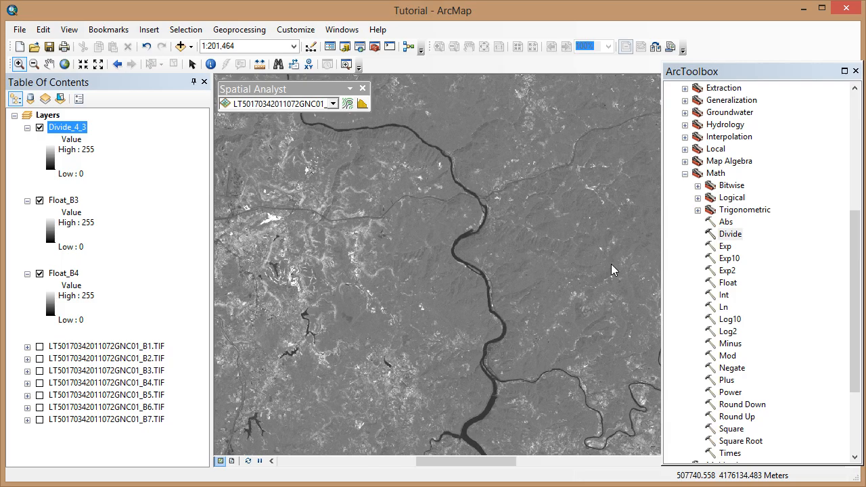
Step: Launch the Square Root tool after inspecting the river area of Divide_4_3
{"action": "double_click", "coordinate": [740, 428]}
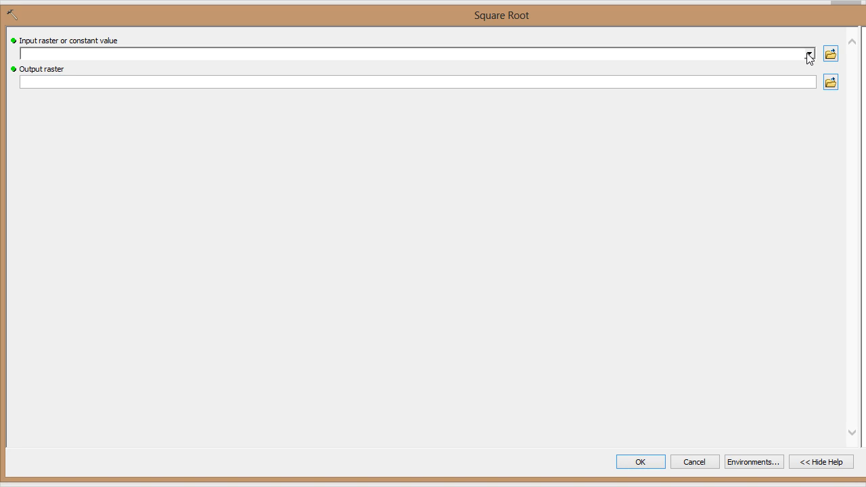
Step: Compute the square root of Divide_4_3 into a raster named Square4_3
{"action": "left_click", "coordinate": [809, 54]}
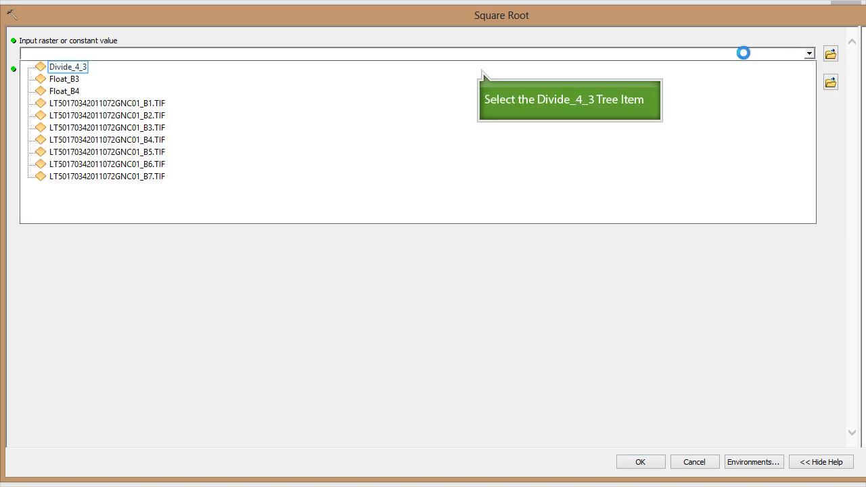
{"action": "mouse_move", "coordinate": [478, 67]}
{"action": "type", "text": "C:\\GIS_DATA\\RS_tutorials\\Tutorial_output\\Square4_3"}
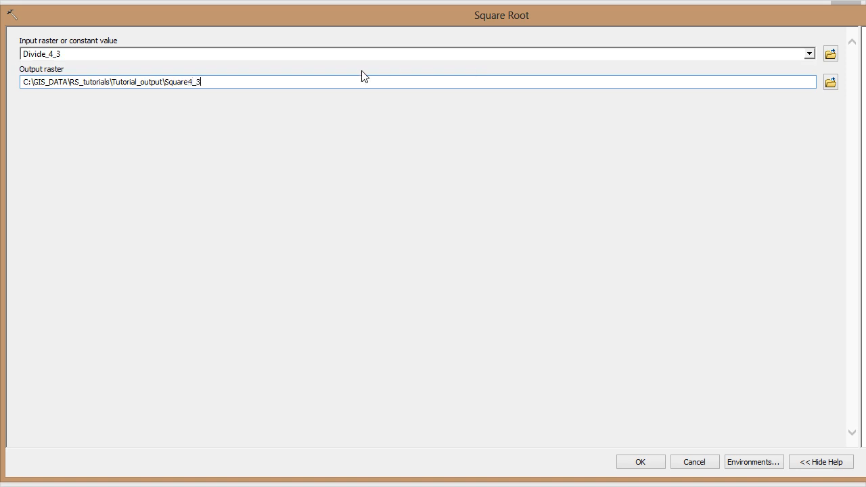
{"action": "left_click", "coordinate": [639, 461]}
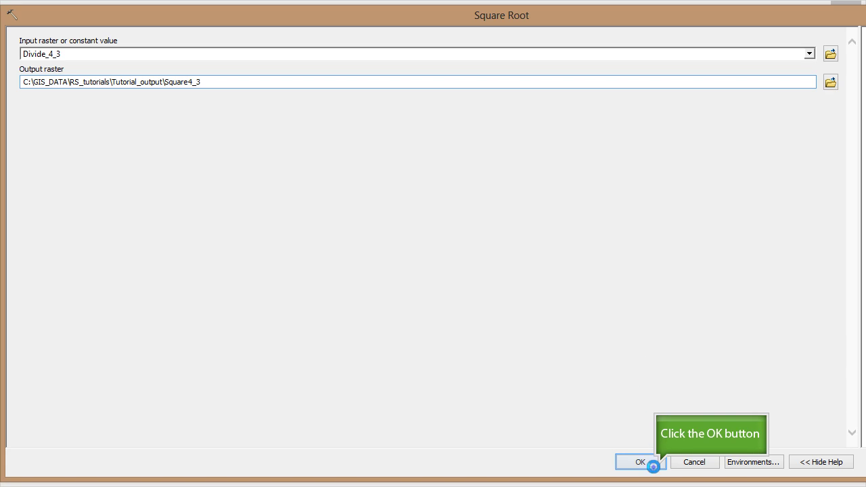
{"action": "left_click", "coordinate": [639, 462]}
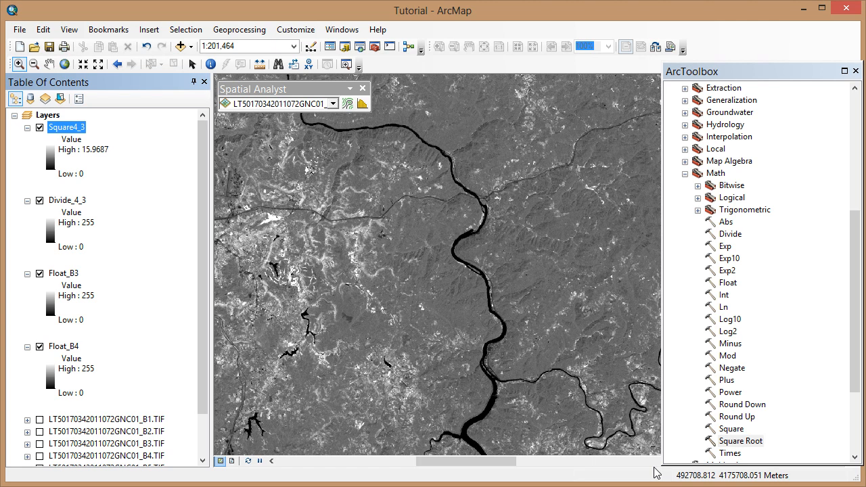
{"action": "mouse_move", "coordinate": [684, 386]}
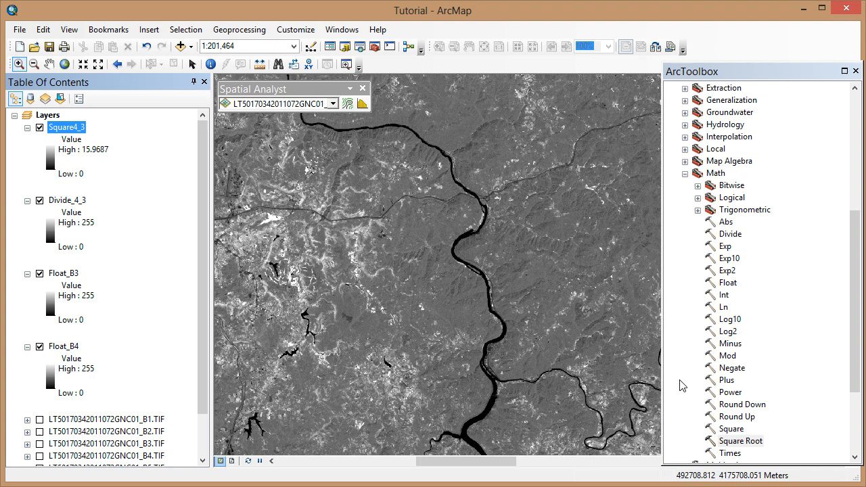
Step: Launch the Raster Calculator from the Map Algebra toolset
{"action": "left_click", "coordinate": [684, 159]}
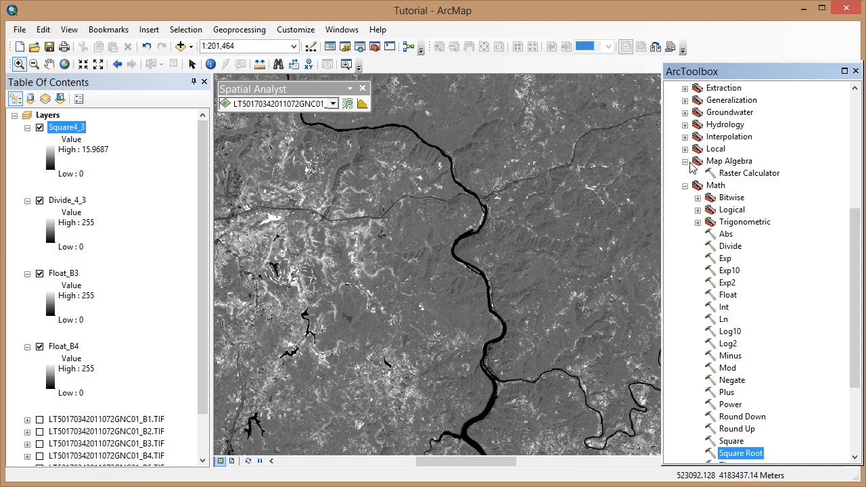
{"action": "double_click", "coordinate": [751, 173]}
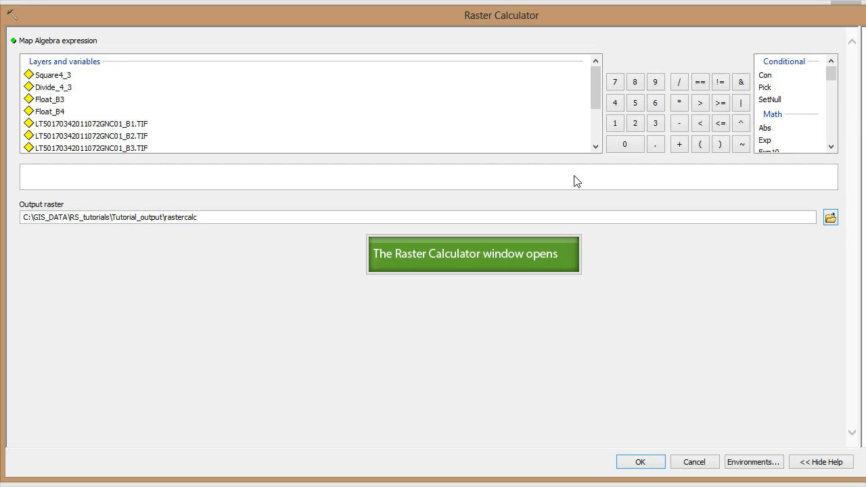
{"action": "mouse_move", "coordinate": [230, 202]}
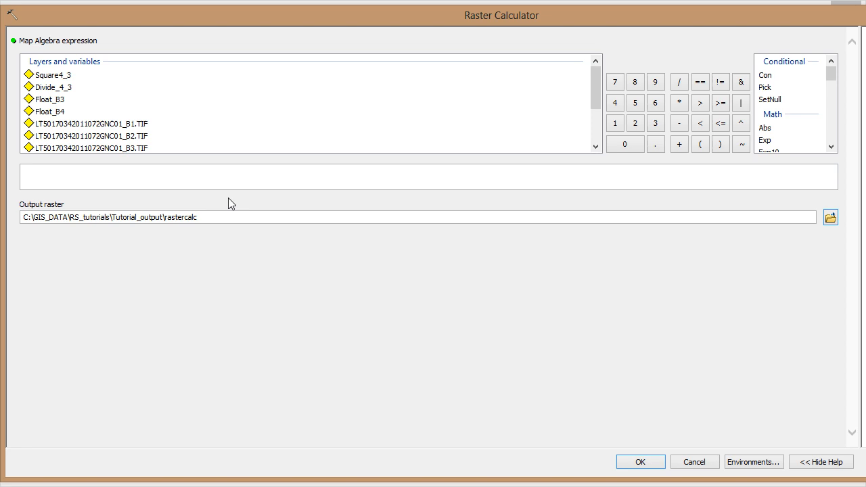
{"action": "mouse_move", "coordinate": [152, 200]}
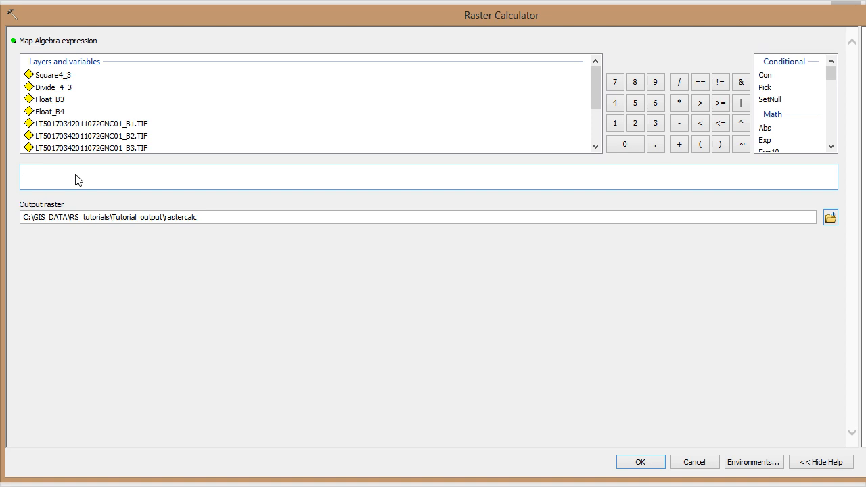
{"action": "mouse_move", "coordinate": [316, 176]}
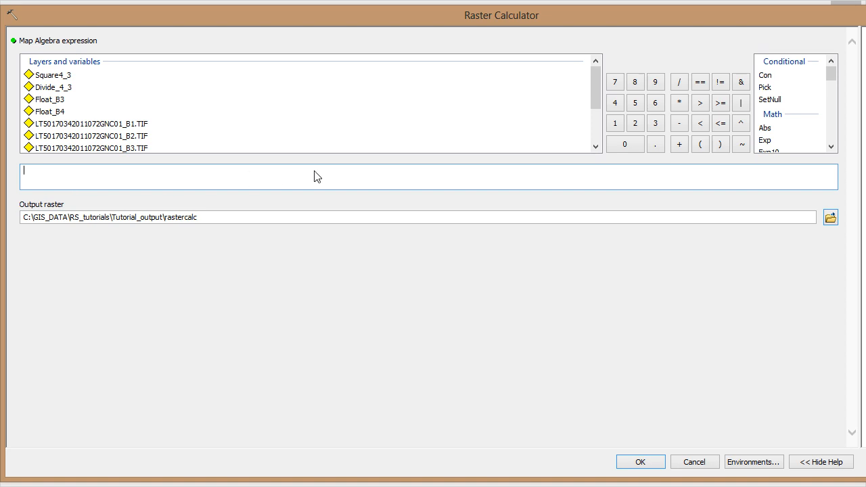
{"action": "mouse_move", "coordinate": [834, 80]}
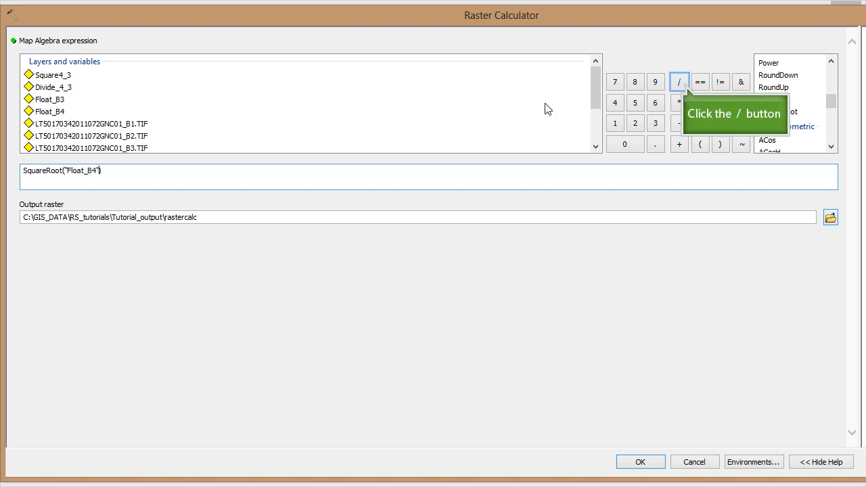
Step: Evaluate SquareRoot("Float_B4" / "Float_B3") into a raster named Raster_sqrt
{"action": "left_click", "coordinate": [679, 83]}
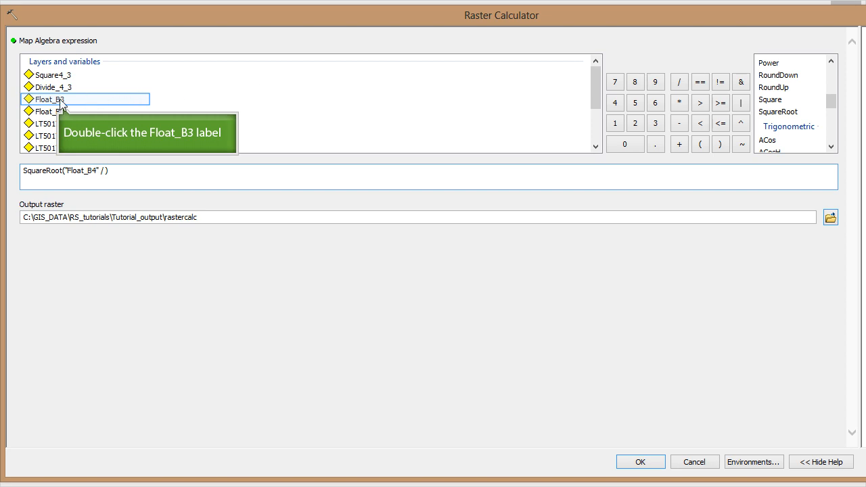
{"action": "double_click", "coordinate": [49, 99]}
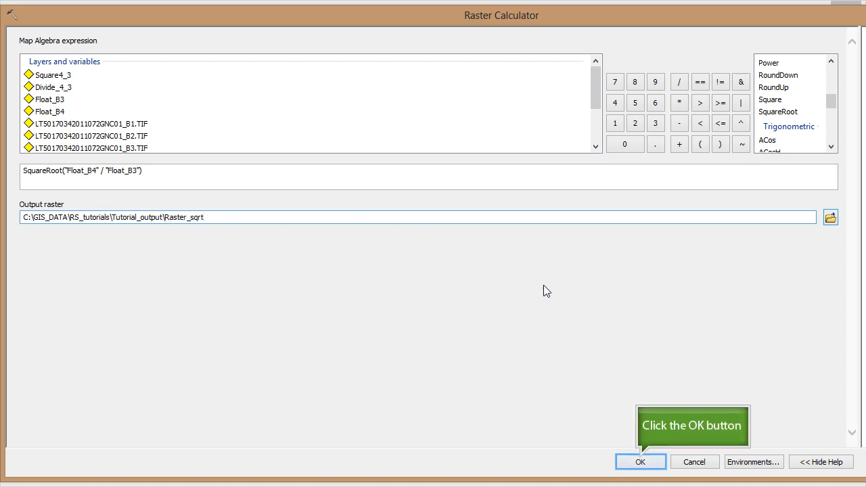
{"action": "left_click", "coordinate": [639, 461]}
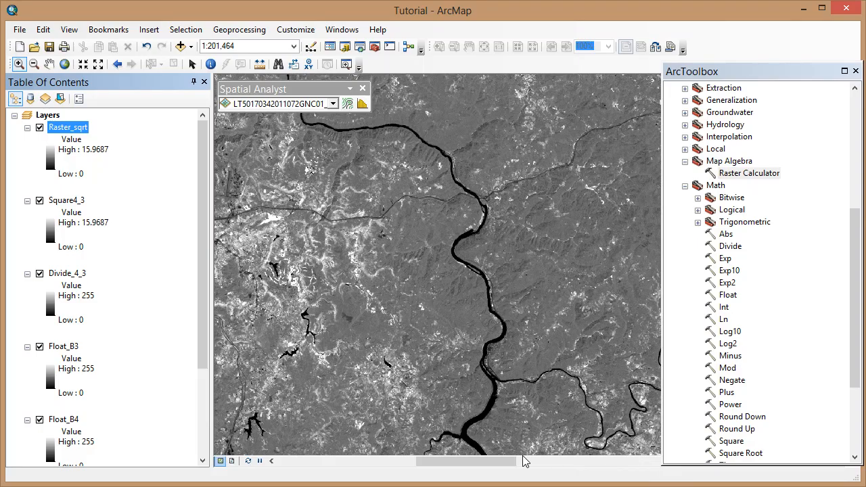